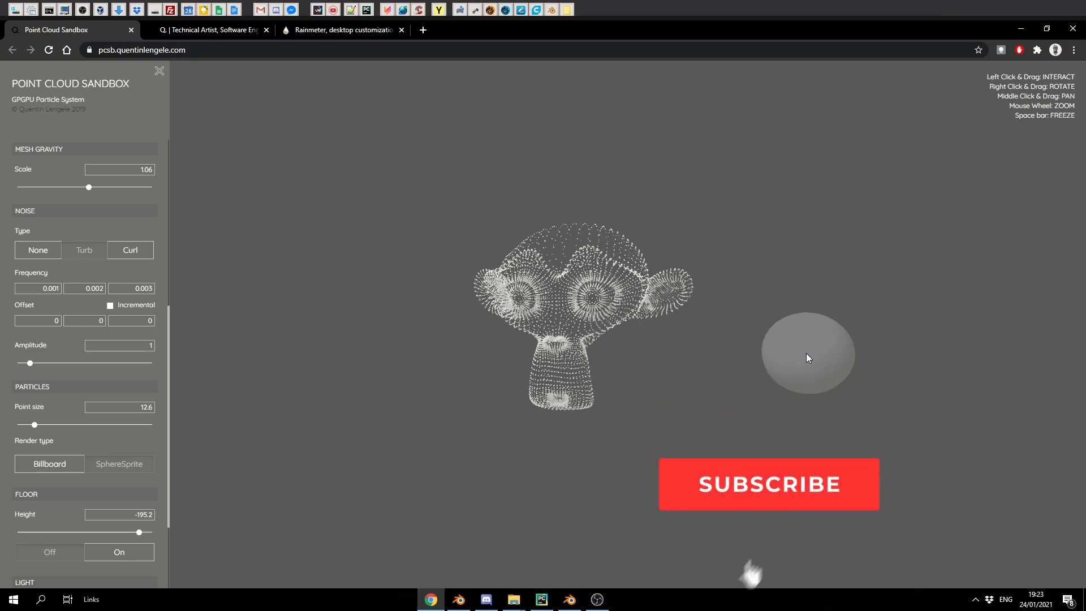
Switch from the Suzanne point cloud page to the Rainmeter desktop customization tab.
left_click(767, 485)
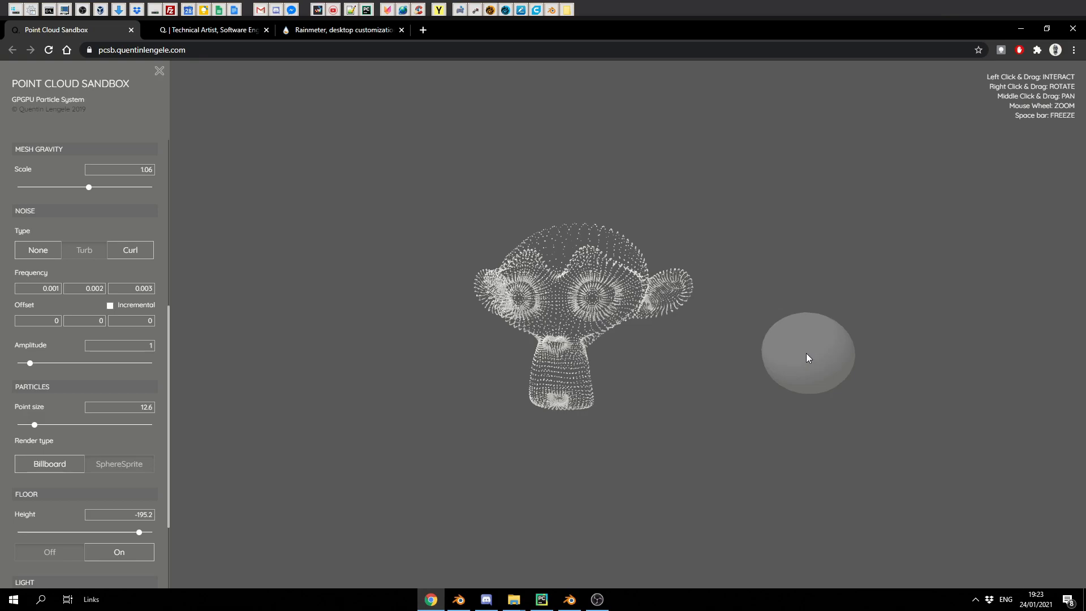
left_click(339, 30)
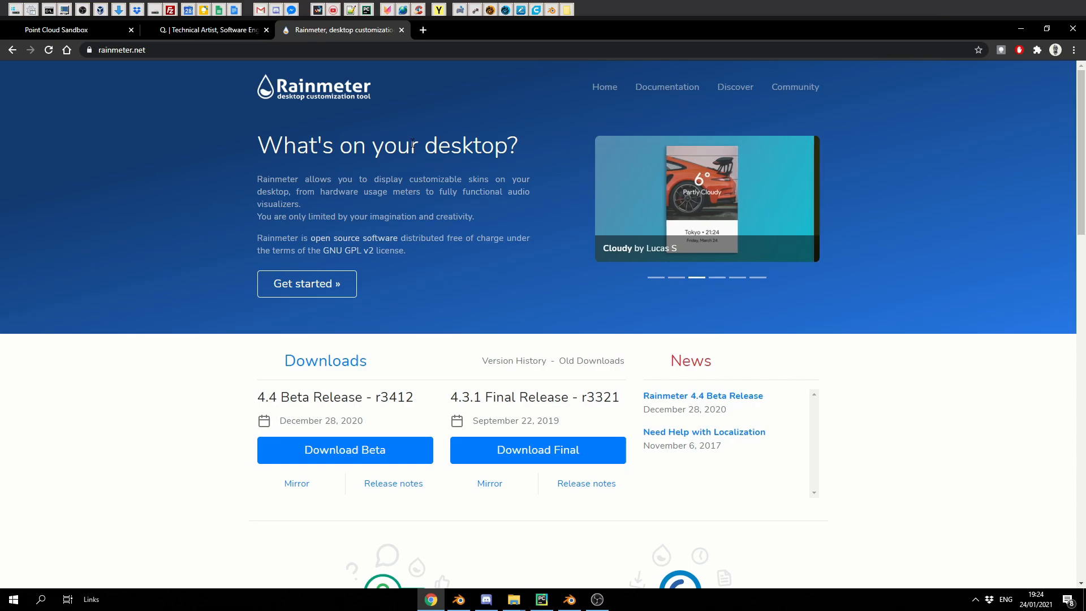
Pass through the Point Cloud Sandbox tab to Quentin Lengele's technical artist portfolio tab.
left_click(55, 29)
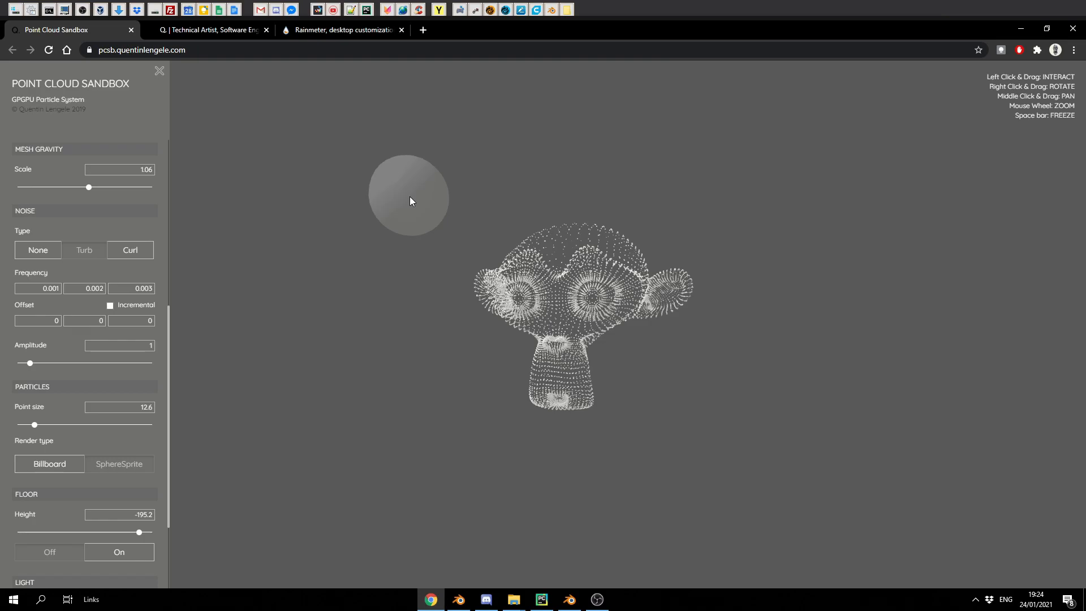
left_click(207, 30)
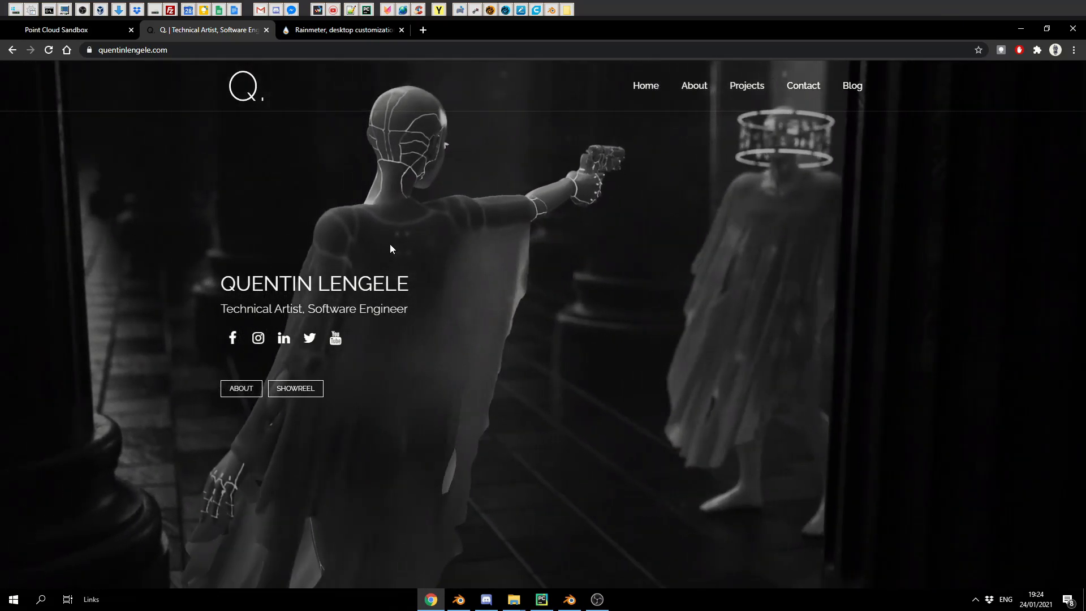
left_click(69, 29)
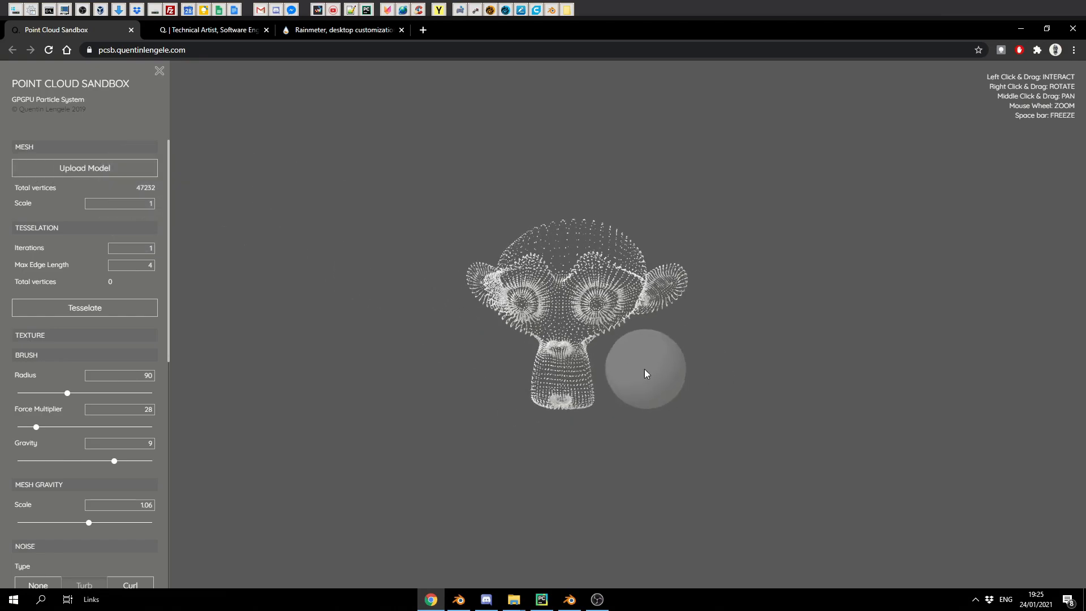
mouse_move(73, 302)
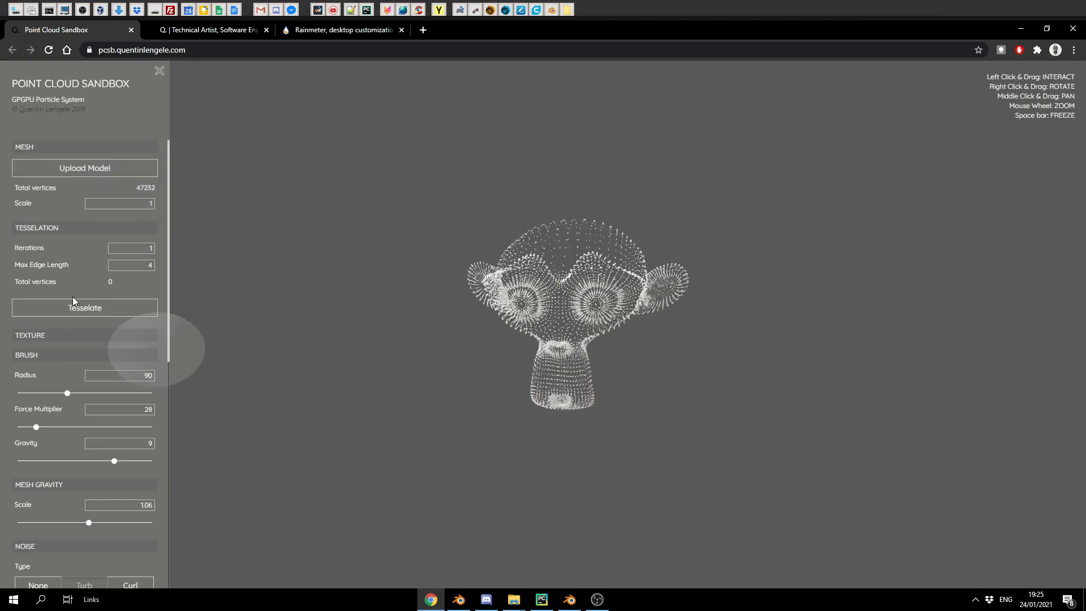
Strengthen the brush to radius 105 and force multiplier 101 in the side panel.
left_click(30, 335)
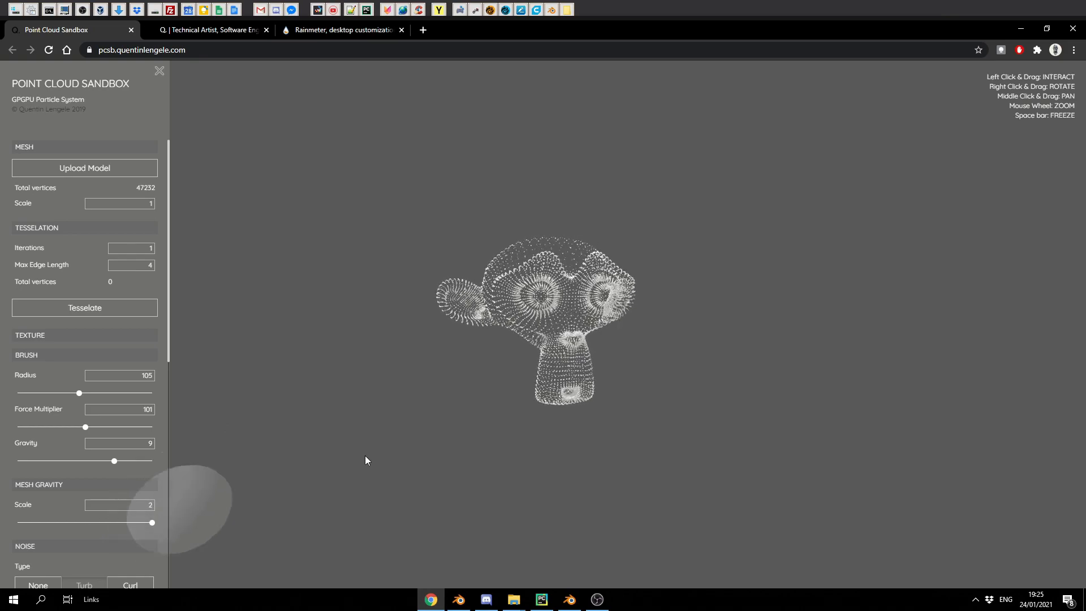
mouse_move(877, 282)
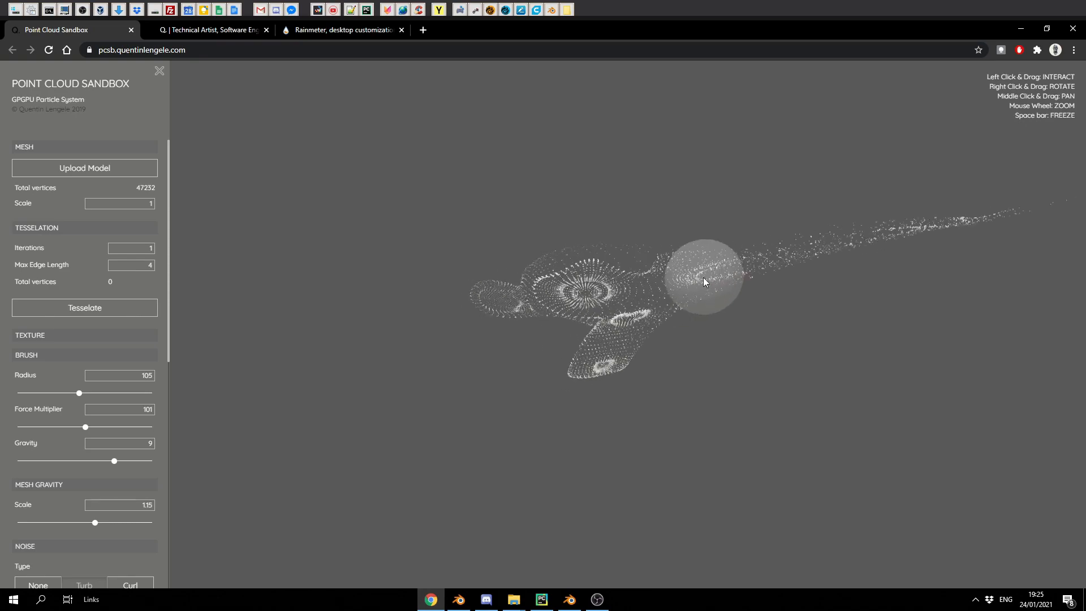
Freeze the particle simulation and scroll the side panel down to the Scene section.
key("space")
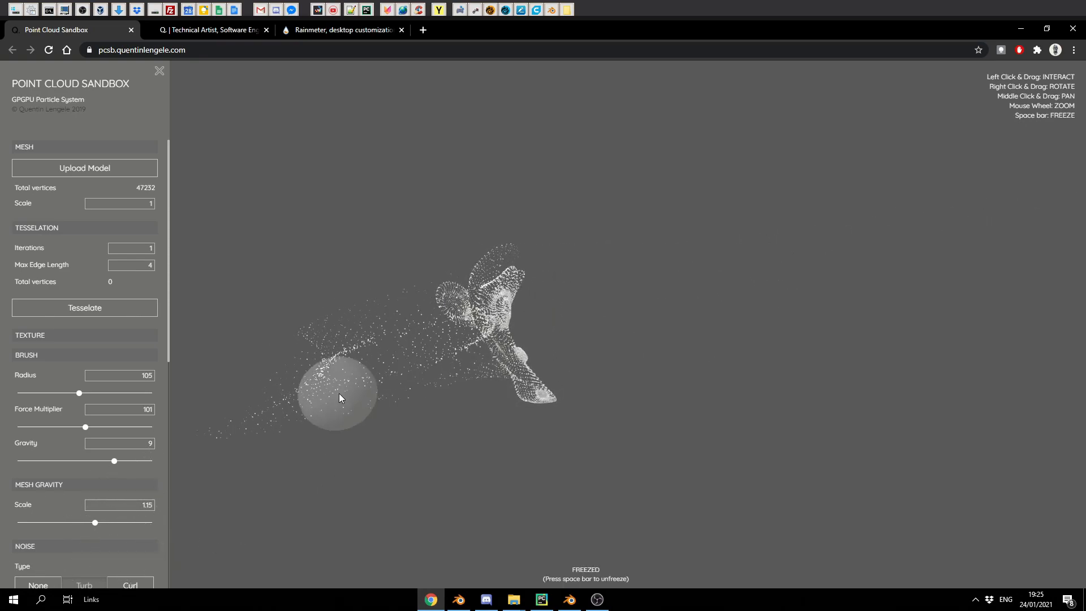
scroll("down", 3)
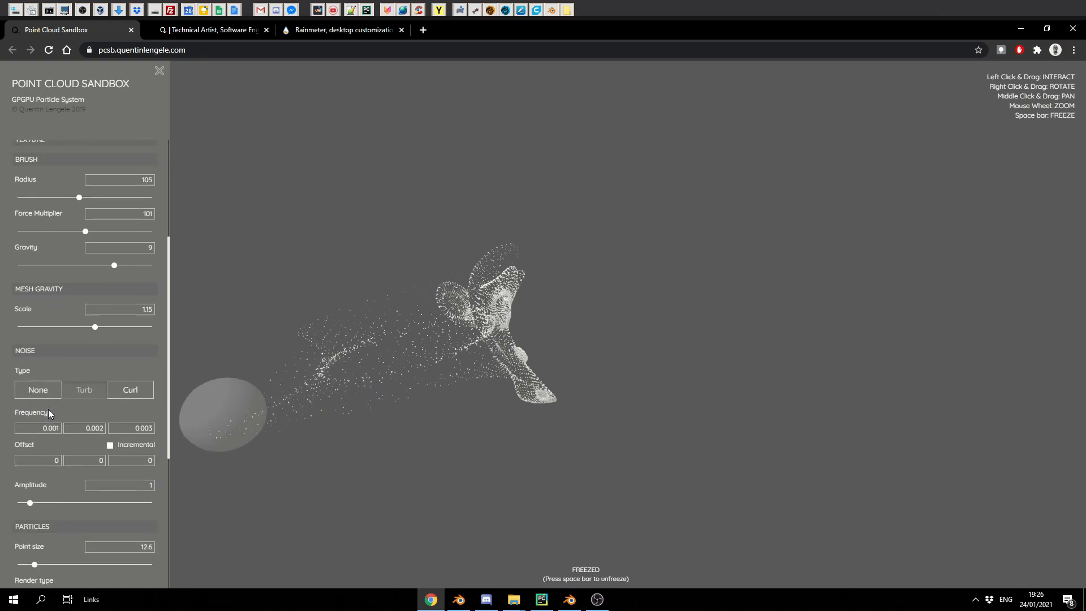
scroll("down", 3)
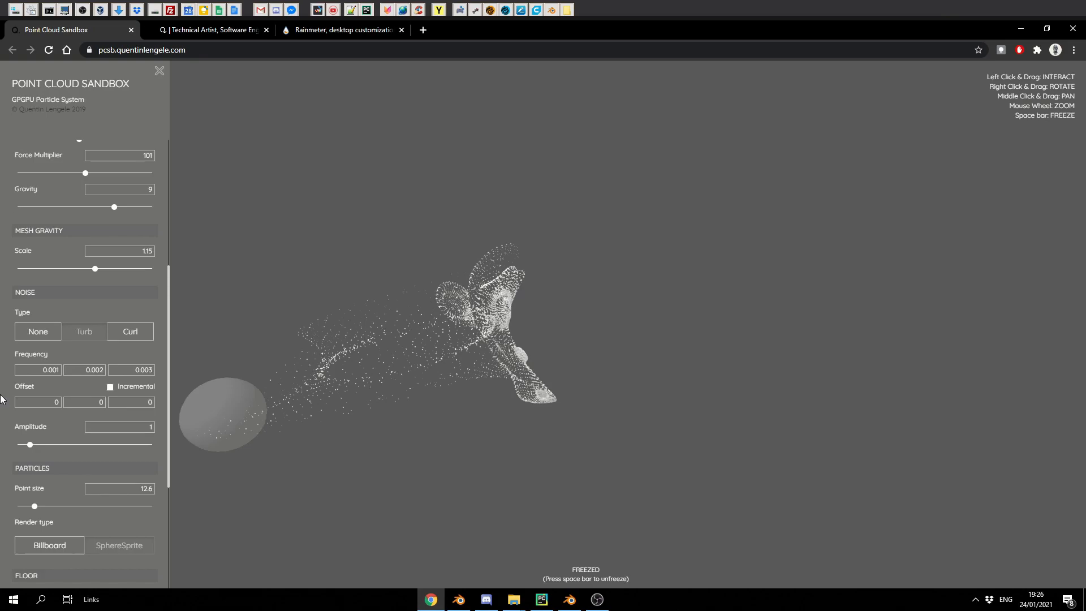
scroll("down", 3)
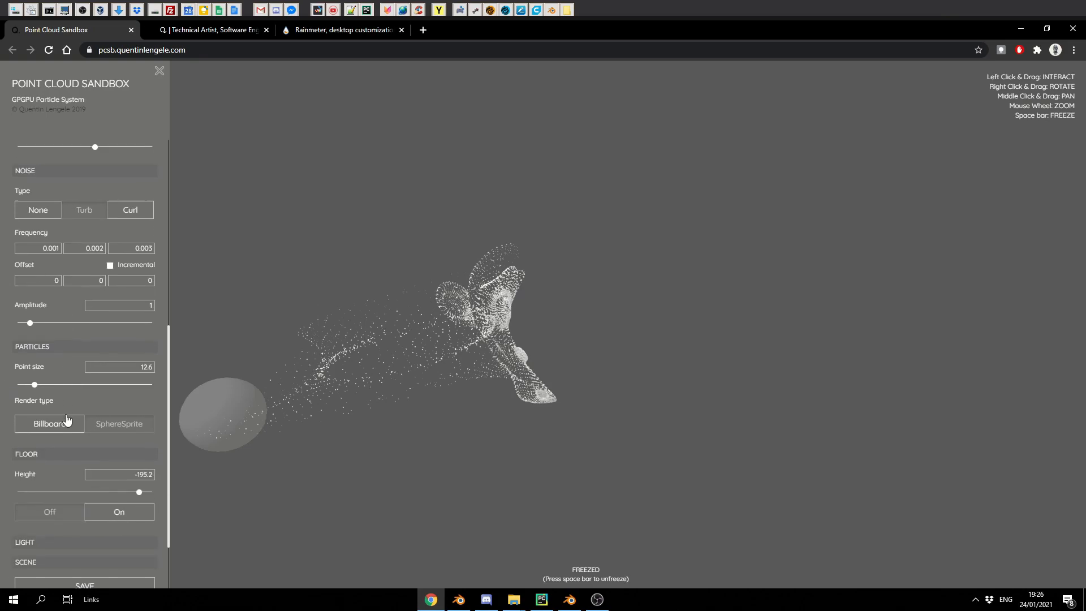
scroll("down", 3)
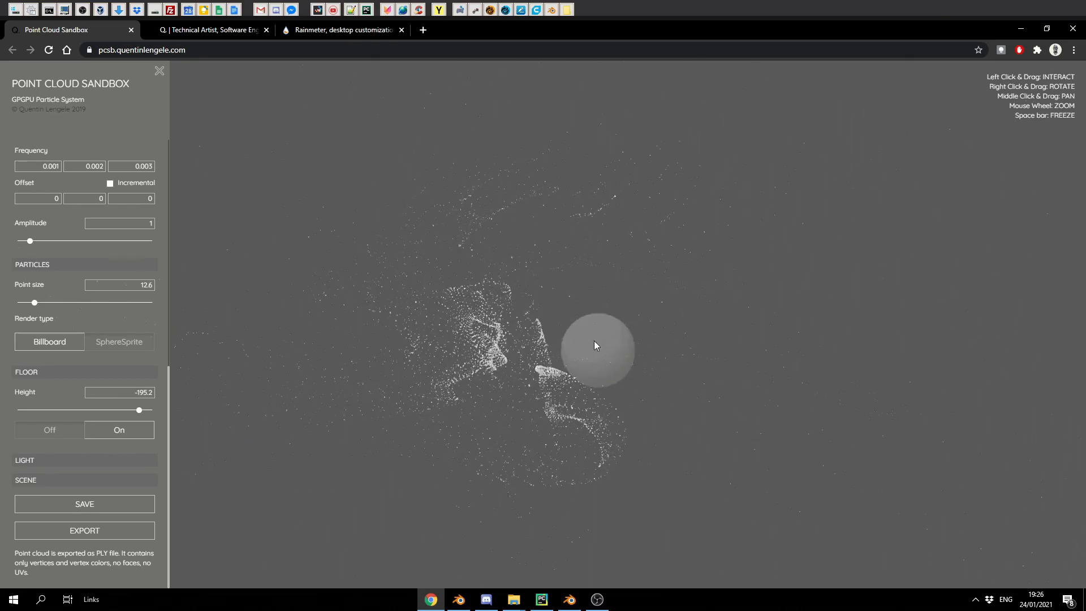
Freeze the scattered cloud, export it to the Desktop as monky.ply, and switch to Blender.
key("space")
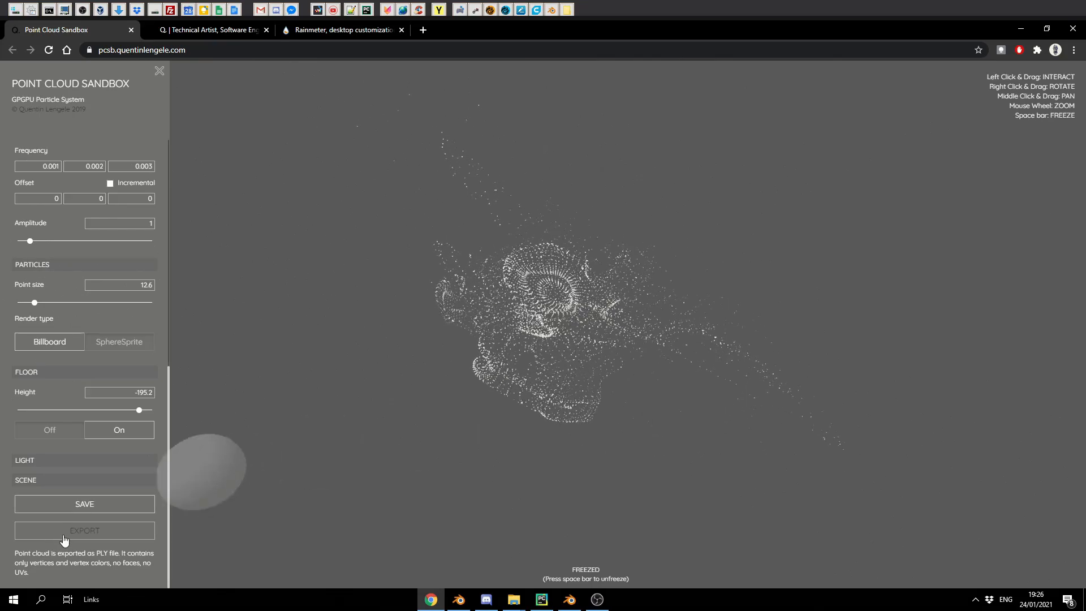
left_click(84, 530)
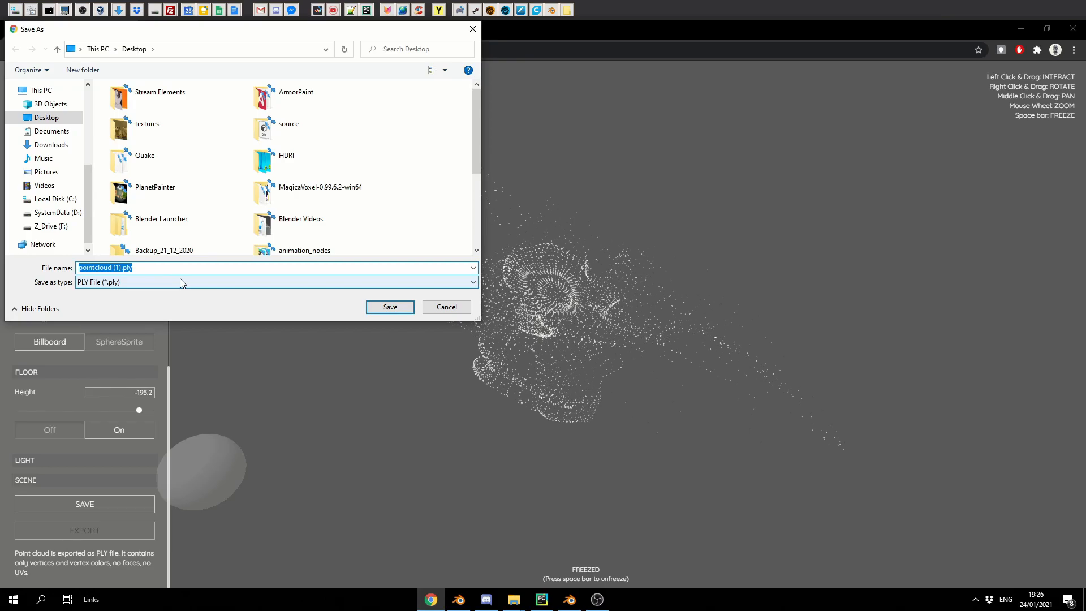
type("monky.")
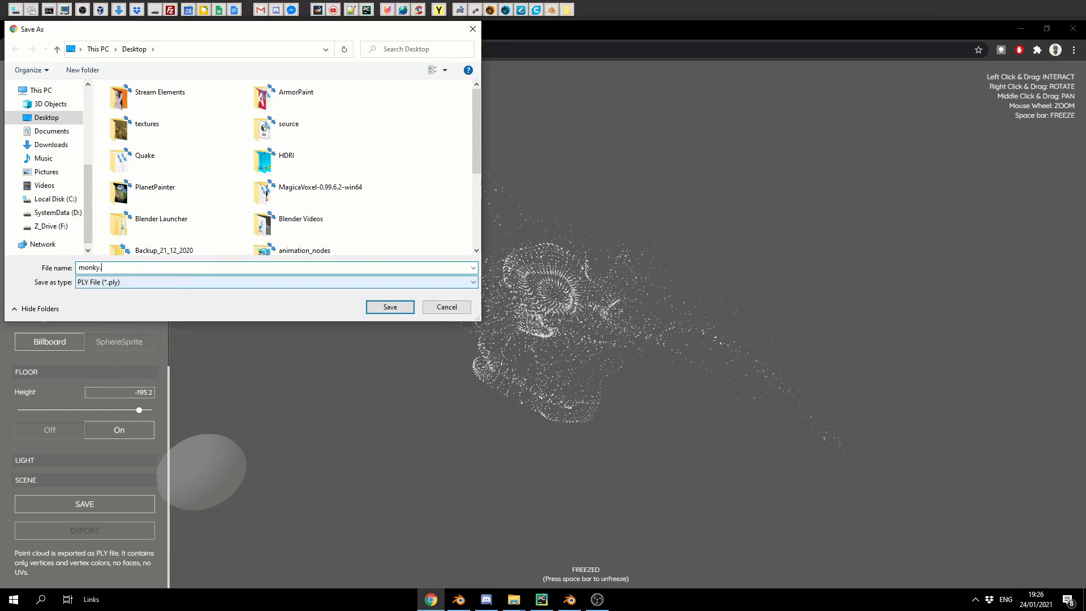
left_click(390, 307)
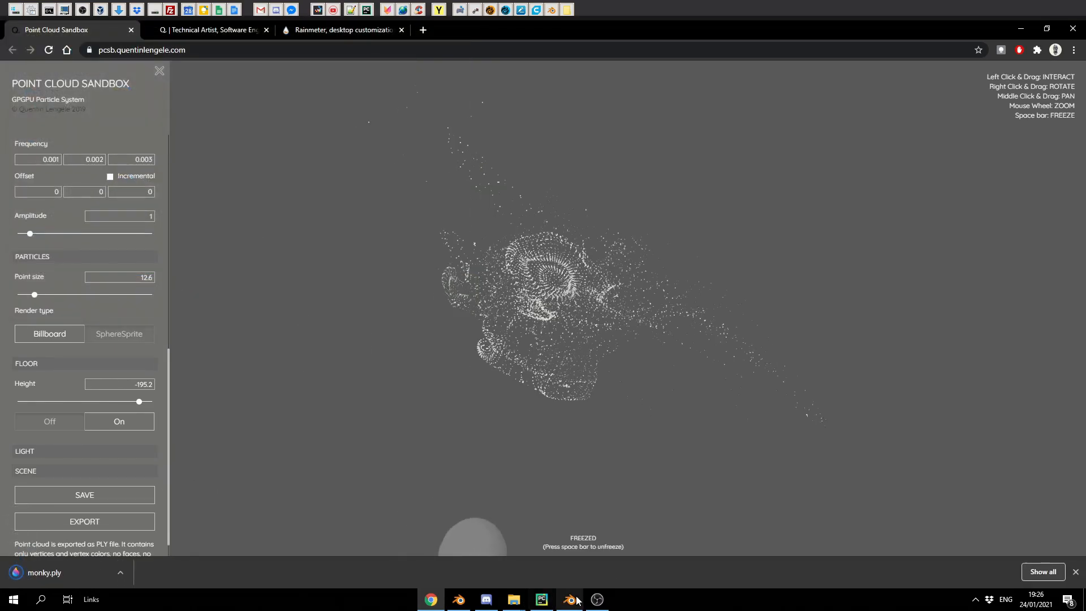
left_click(568, 599)
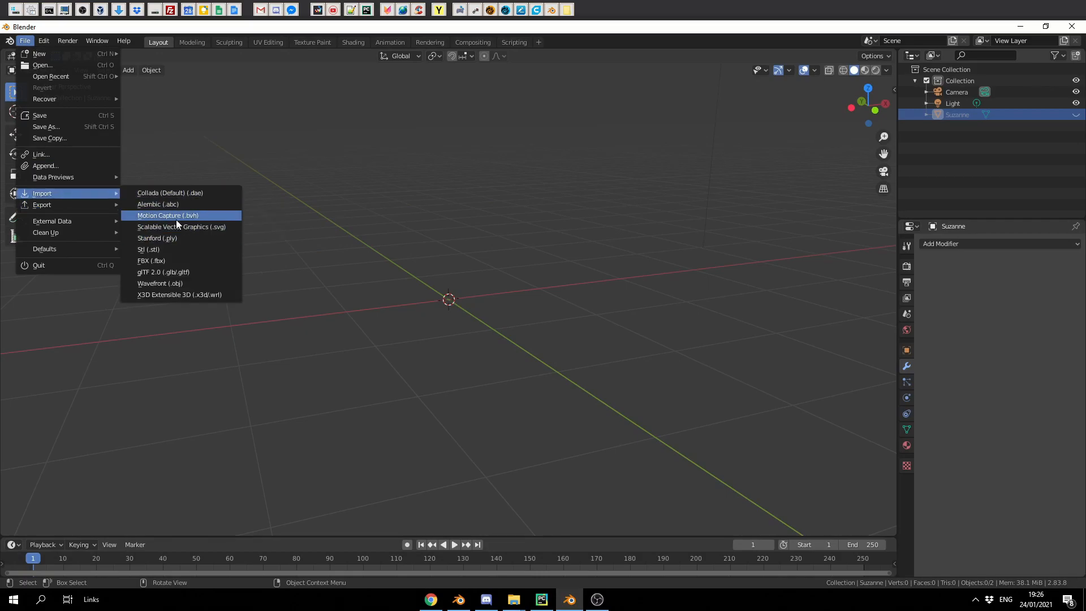
Import monky.ply as a PLY, scale the point cloud down, and start rotating it.
left_click(157, 237)
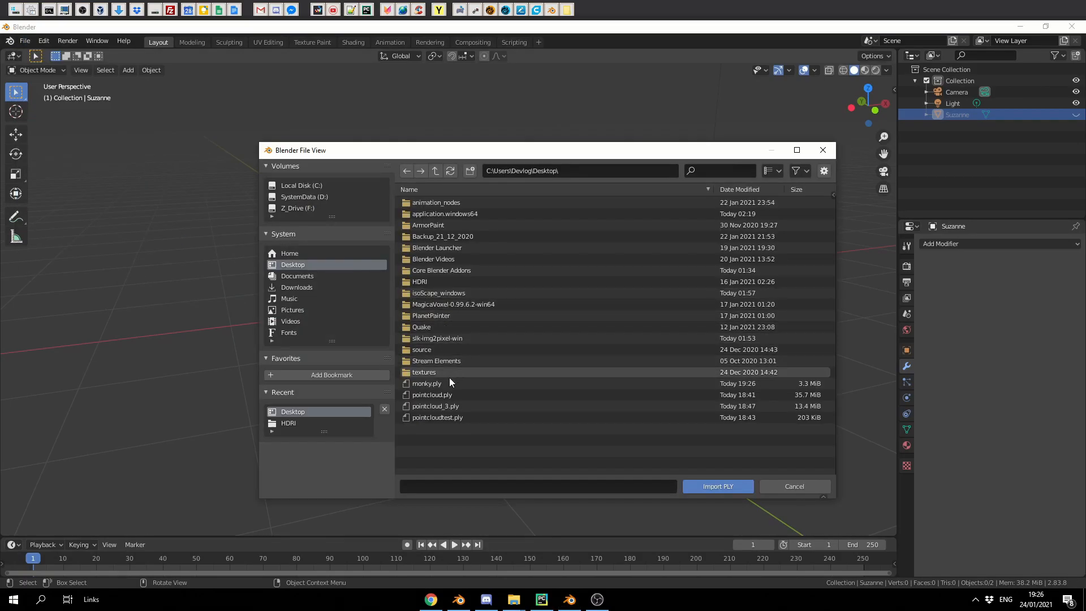
left_click(717, 486)
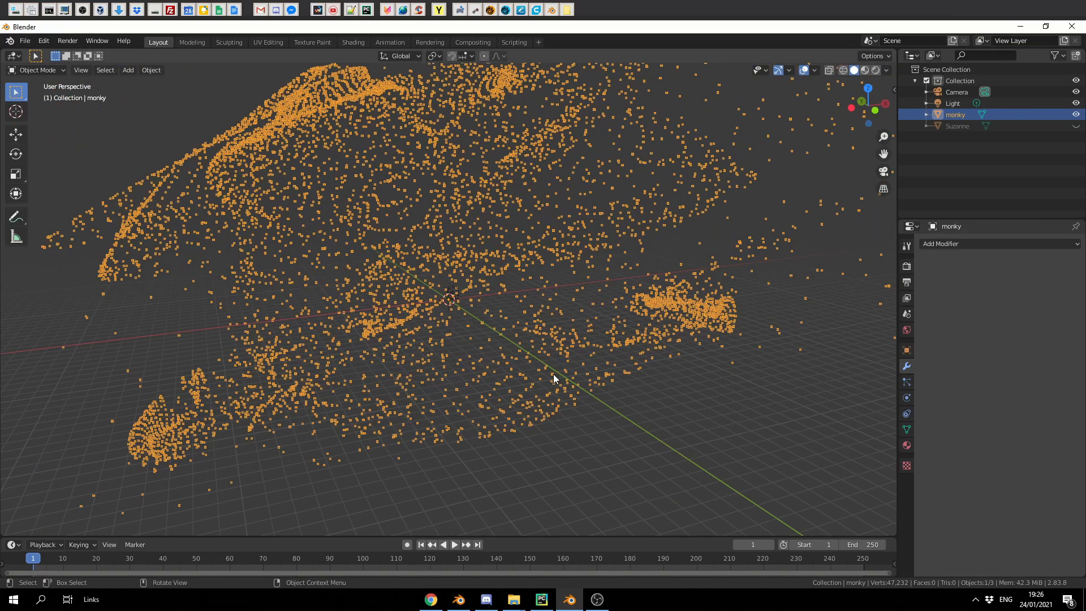
key("s")
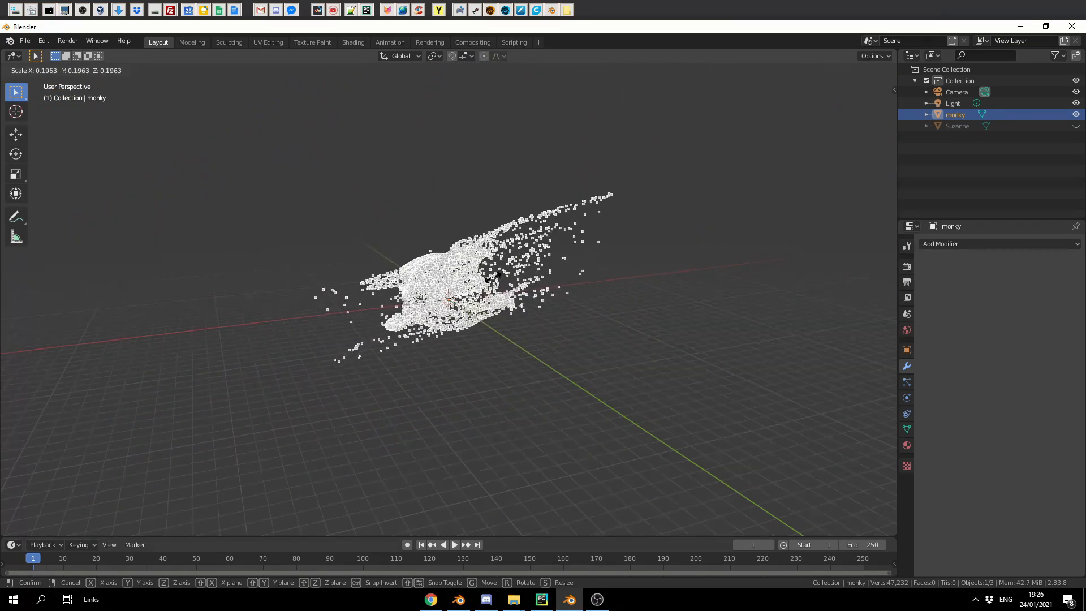
left_click(599, 400)
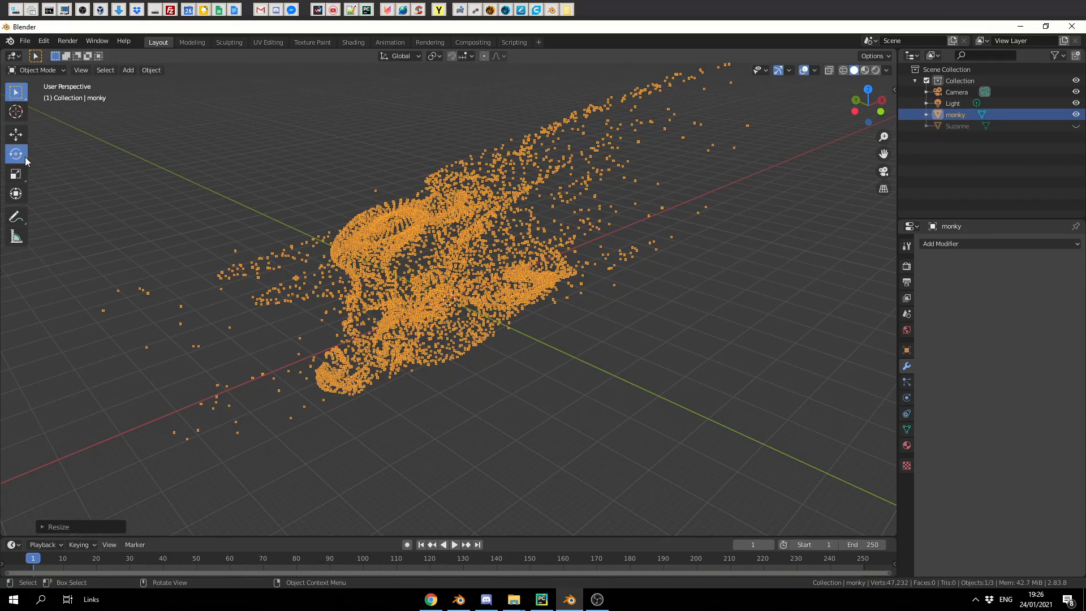
key("r")
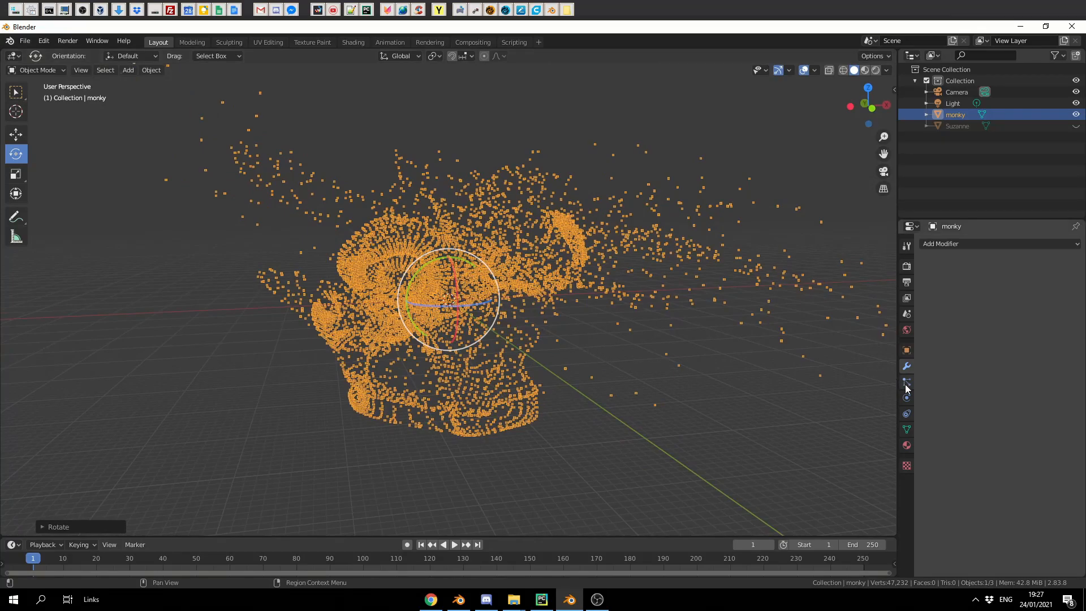
Give monky a particle system emitting 50000 particles from vertices at frame 1.
left_click(906, 382)
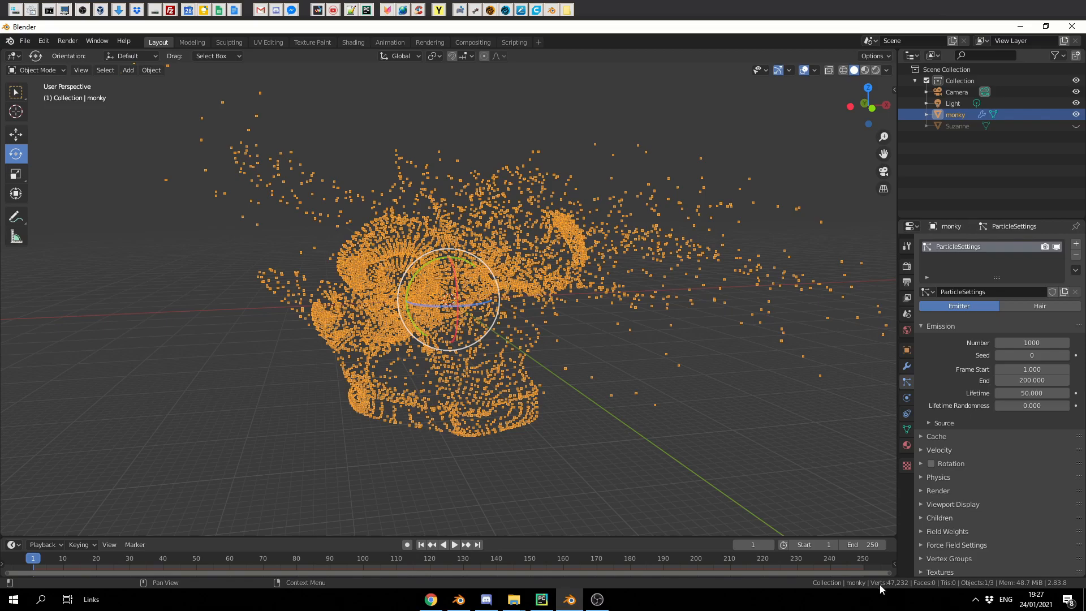
mouse_move(1031, 354)
type("50000")
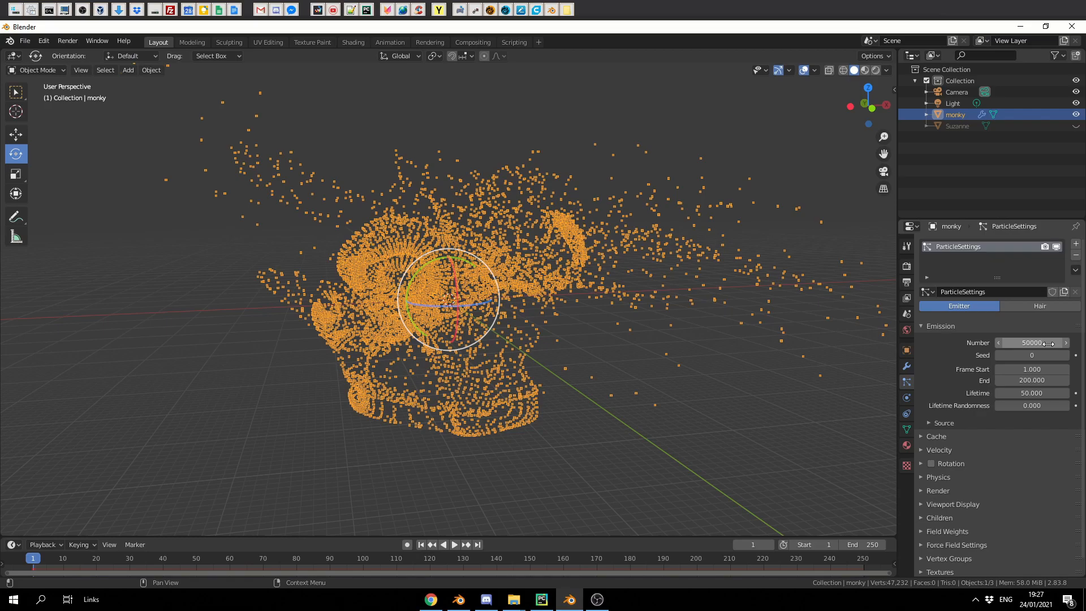
left_click(943, 423)
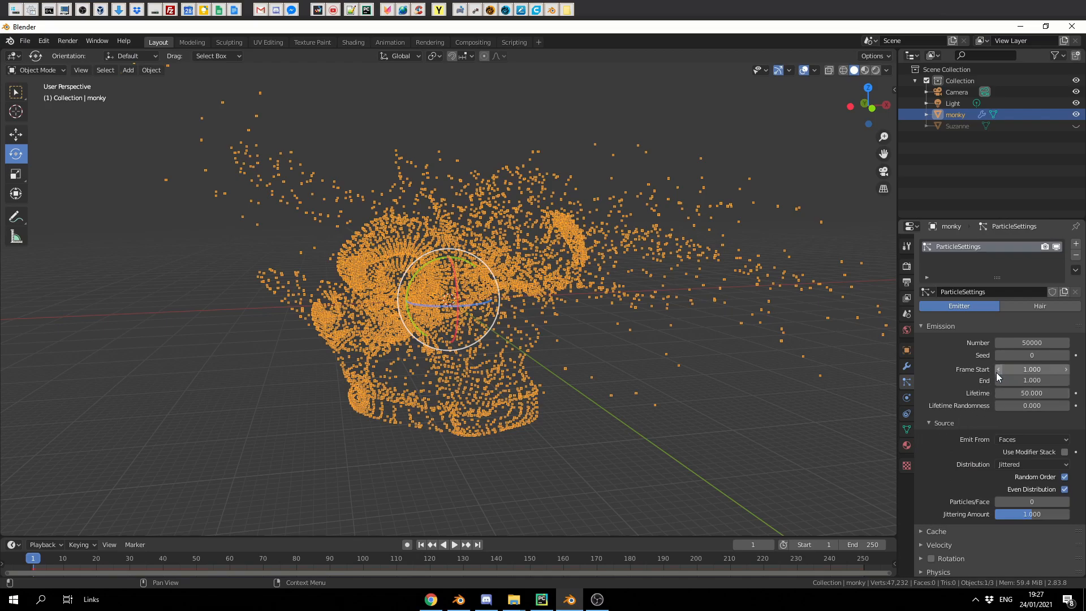
left_click(1032, 439)
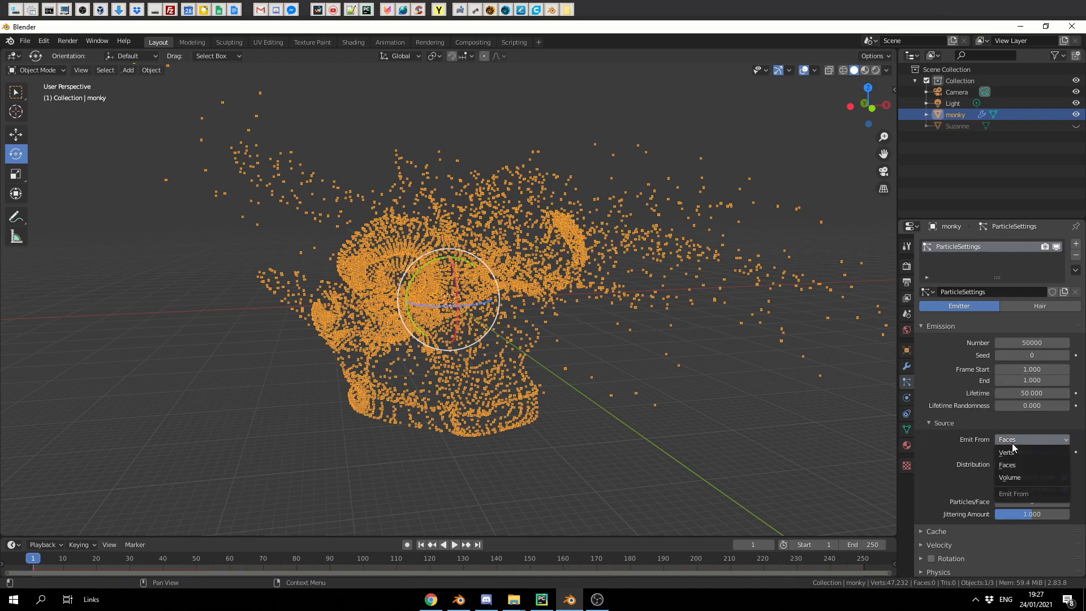
left_click(1009, 452)
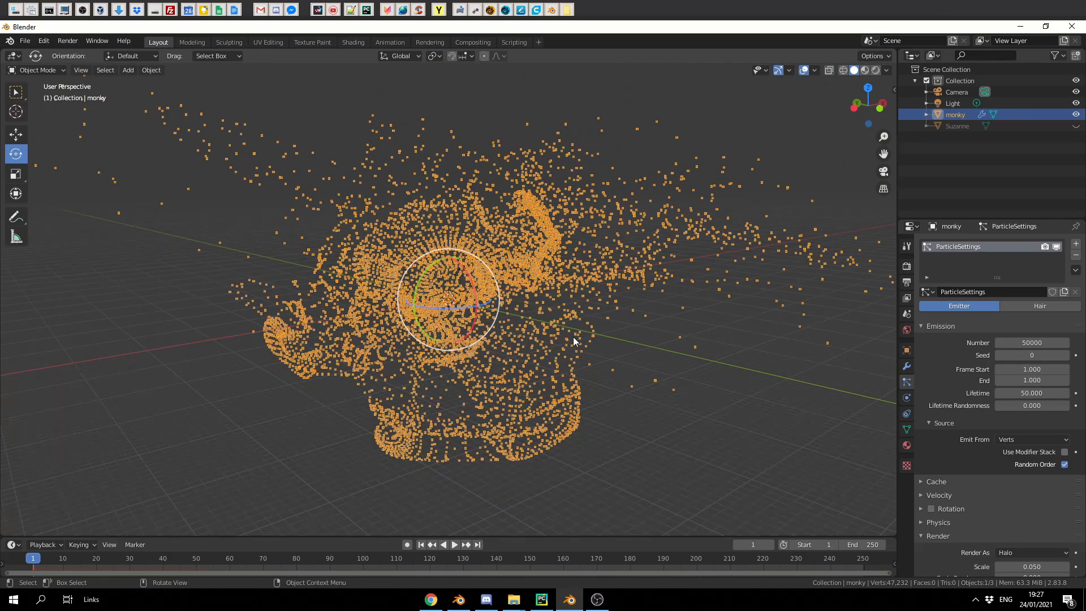
scroll("down", 3)
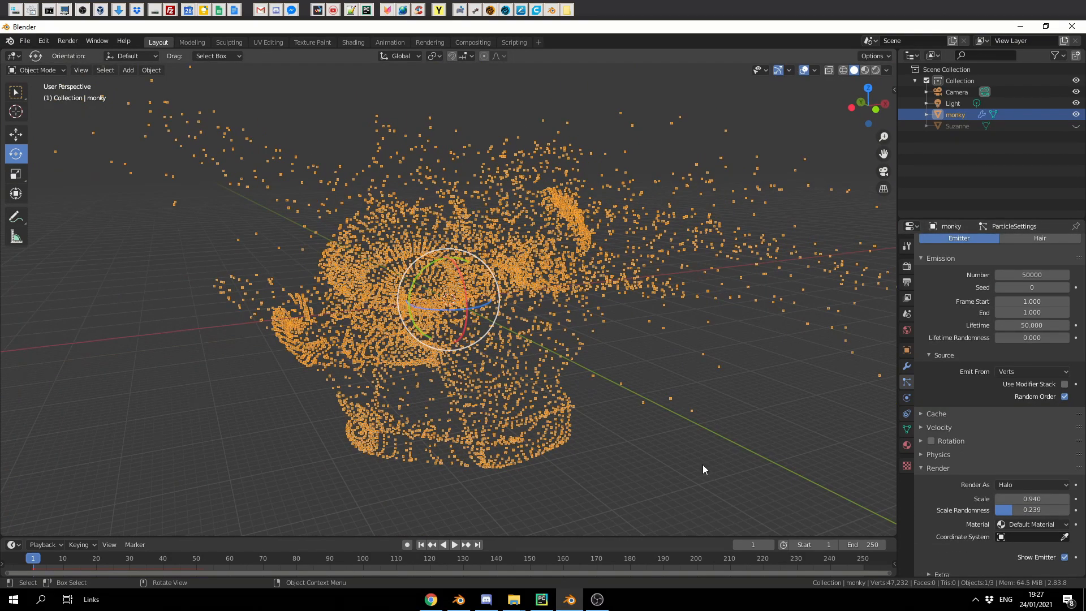
mouse_move(132, 82)
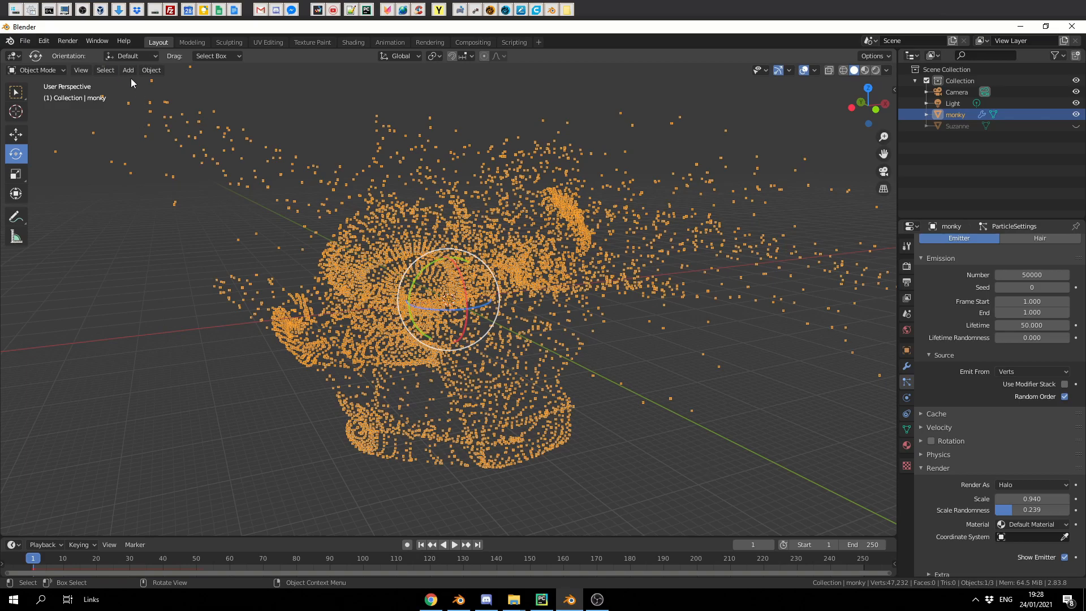
left_click(128, 69)
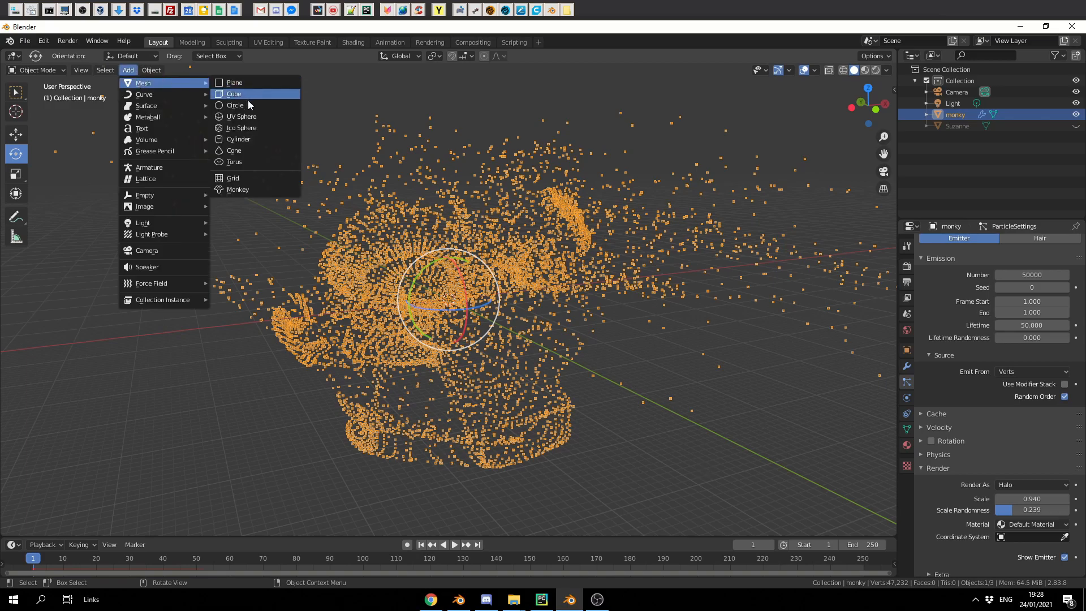
Add a UV sphere, render monky's particles as Sphere instances, and return to the browser.
left_click(241, 116)
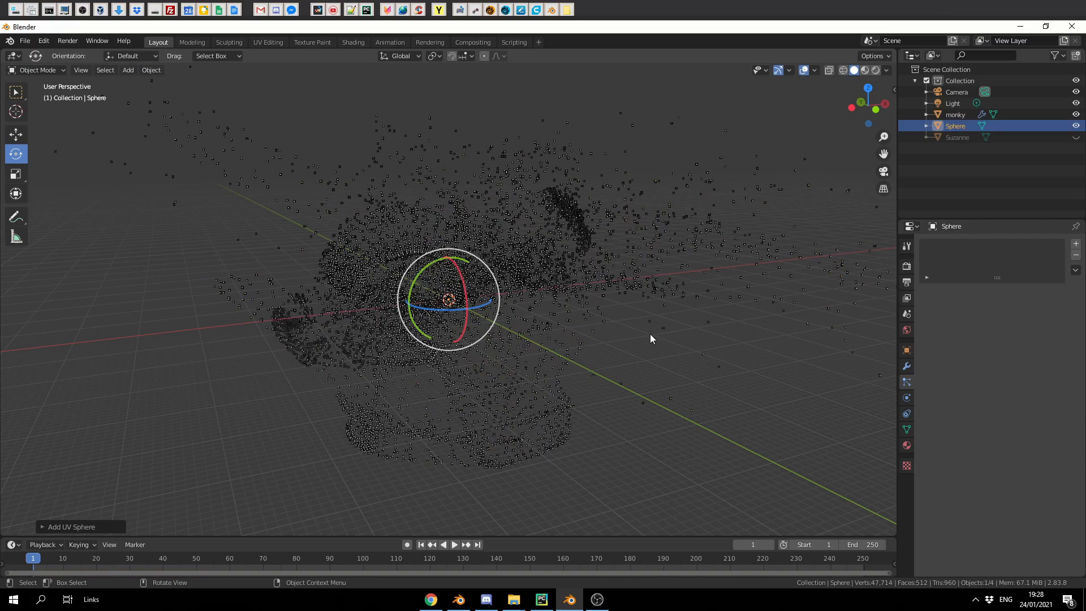
left_click(954, 114)
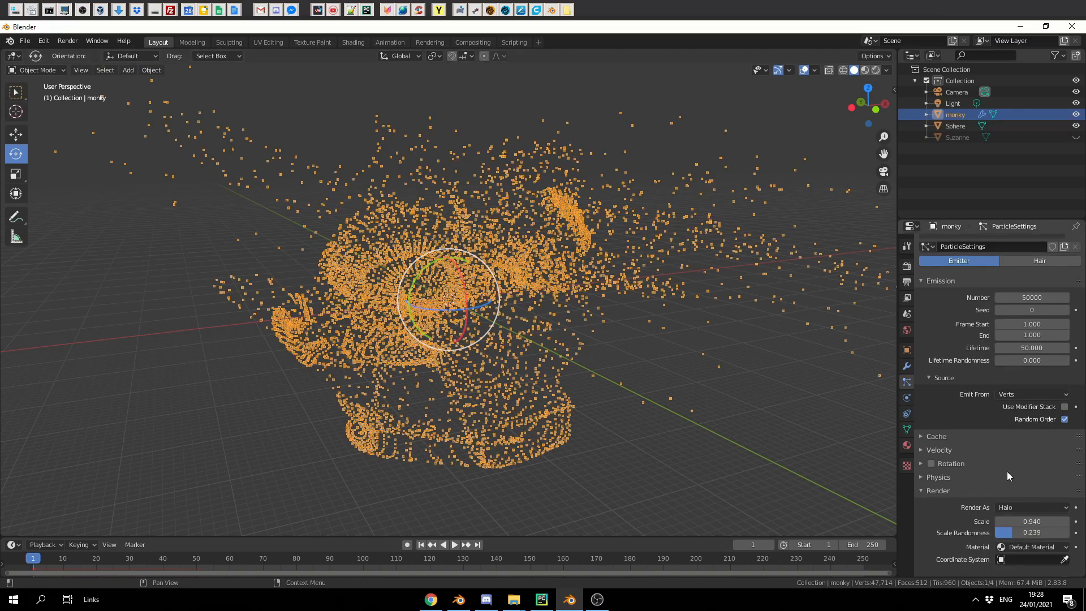
left_click(1032, 507)
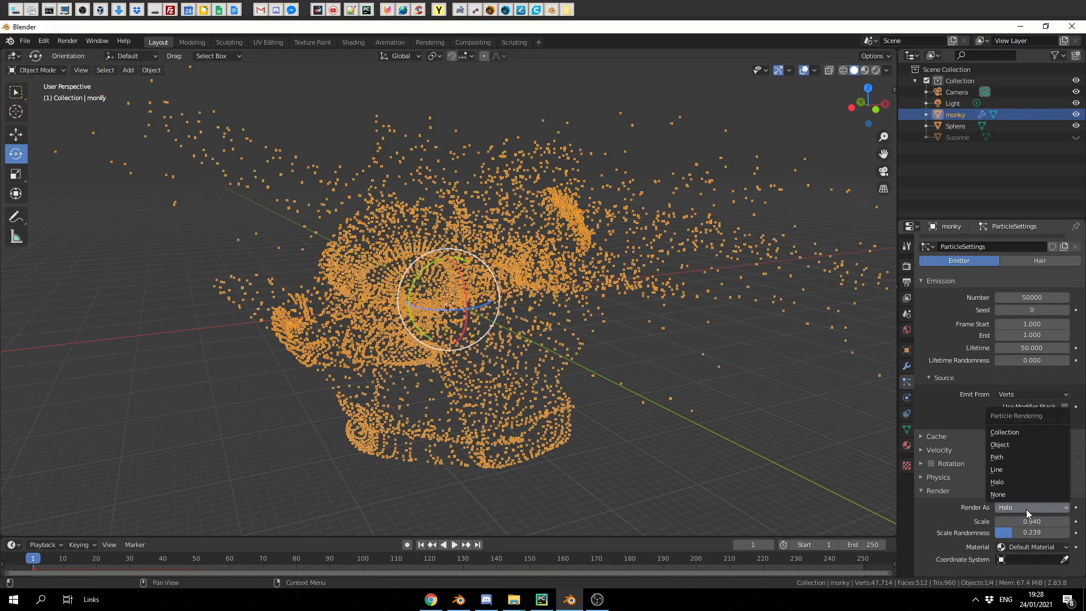
left_click(999, 444)
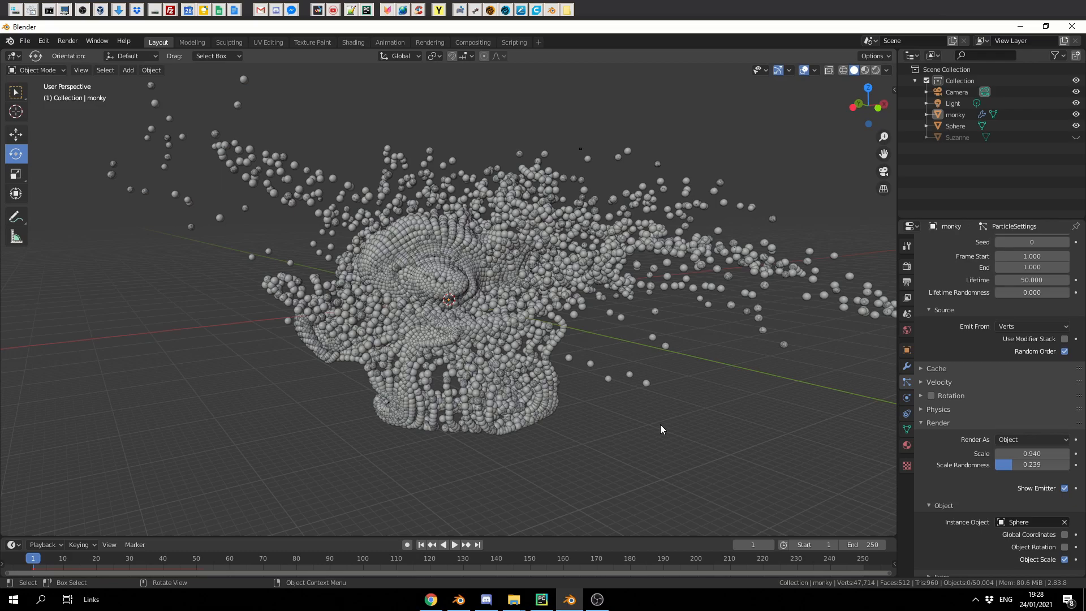
left_click(430, 598)
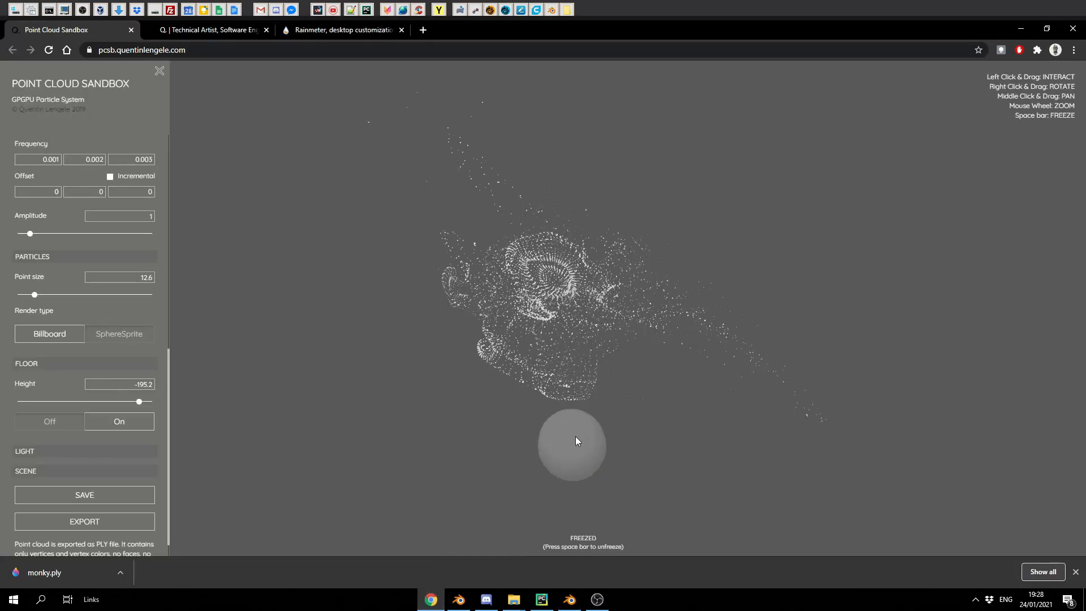